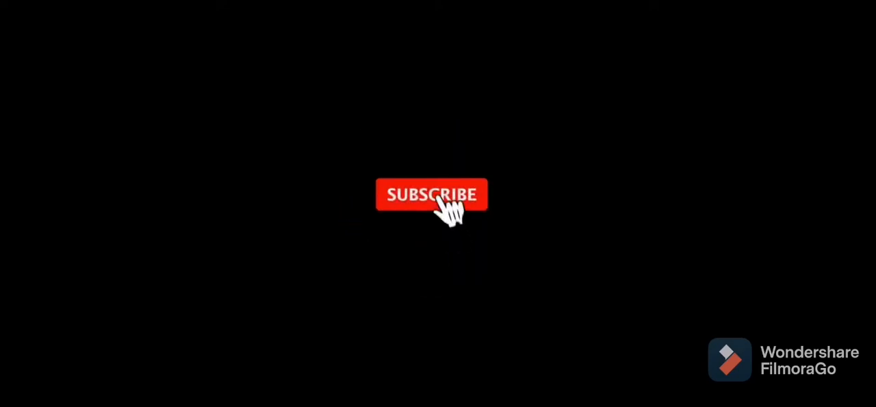
- Play the outro until the red button turns SUBSCRIBED beside the logo and bell icon
click(432, 194)
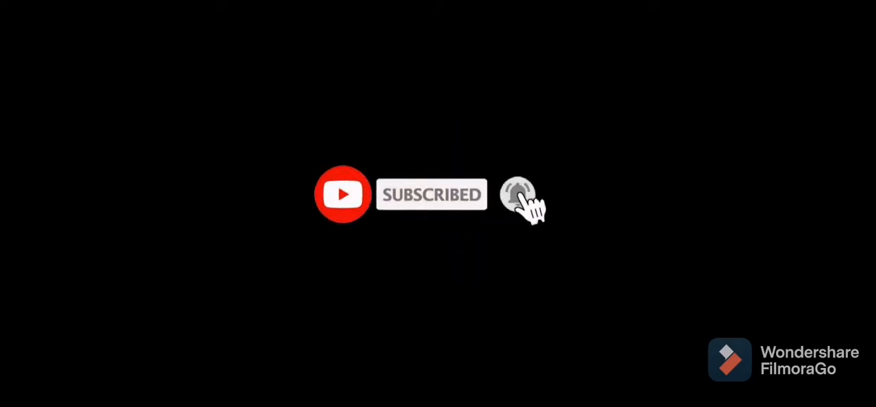
click(517, 194)
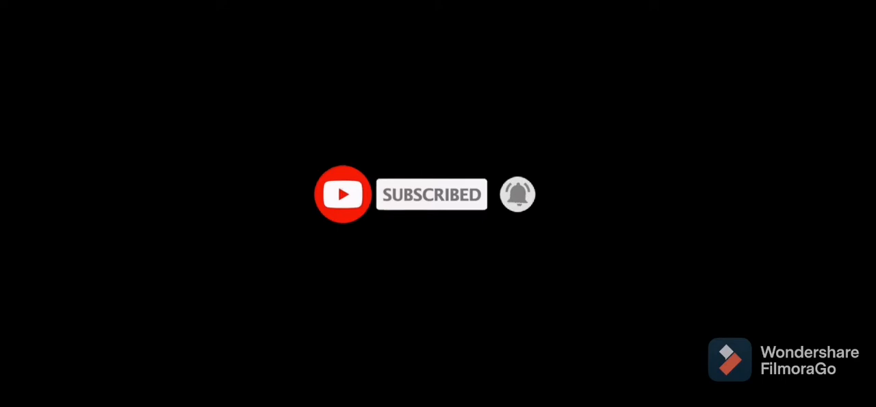